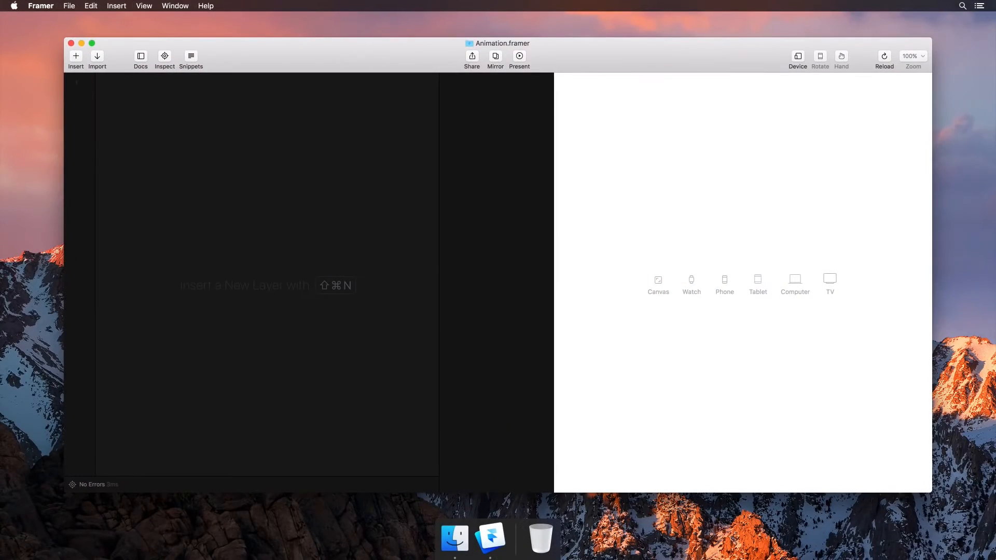
Declare layerA as a new Layer in the code editor
type("layerA = new Layer")
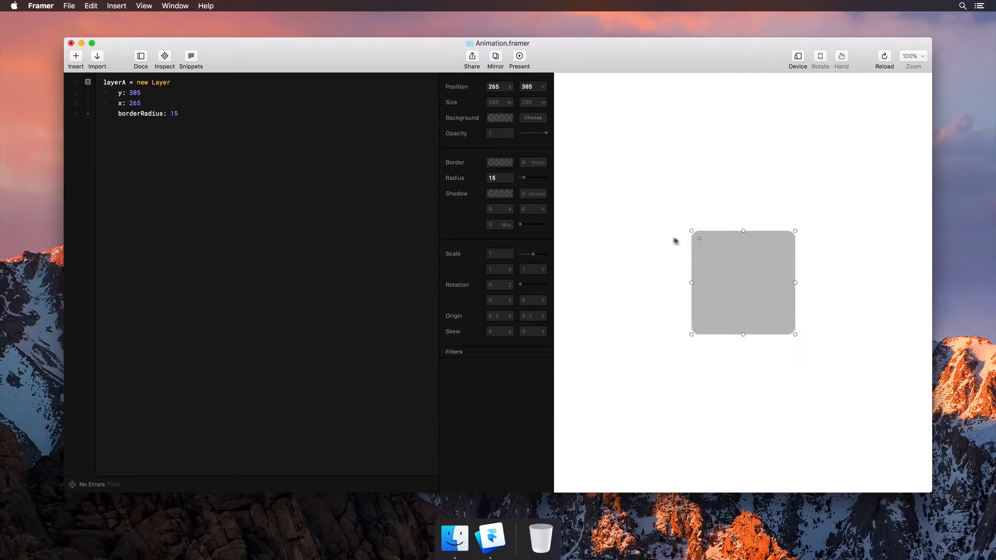
Pick blue, rgba(0,128,255,1), as layerA's background colour
left_click(499, 118)
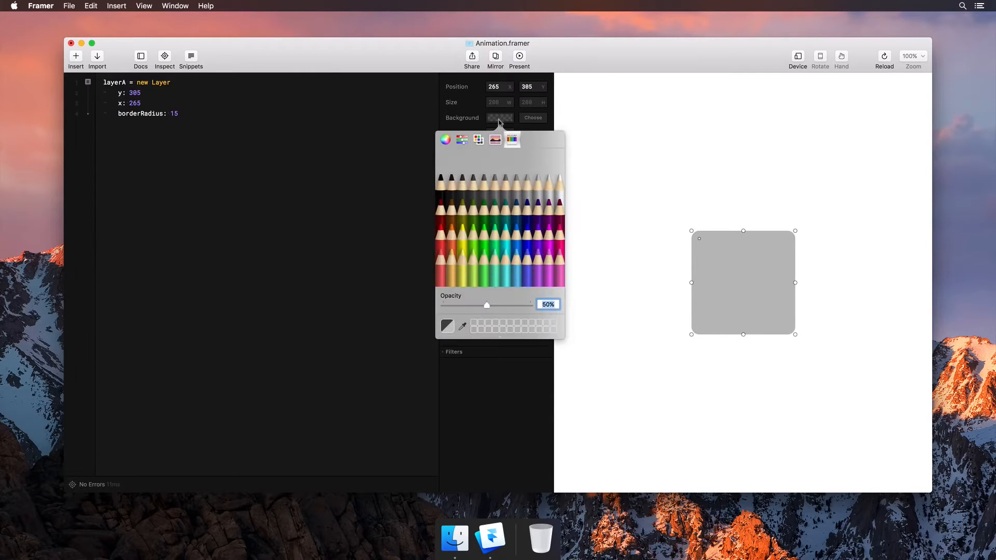
left_click(517, 235)
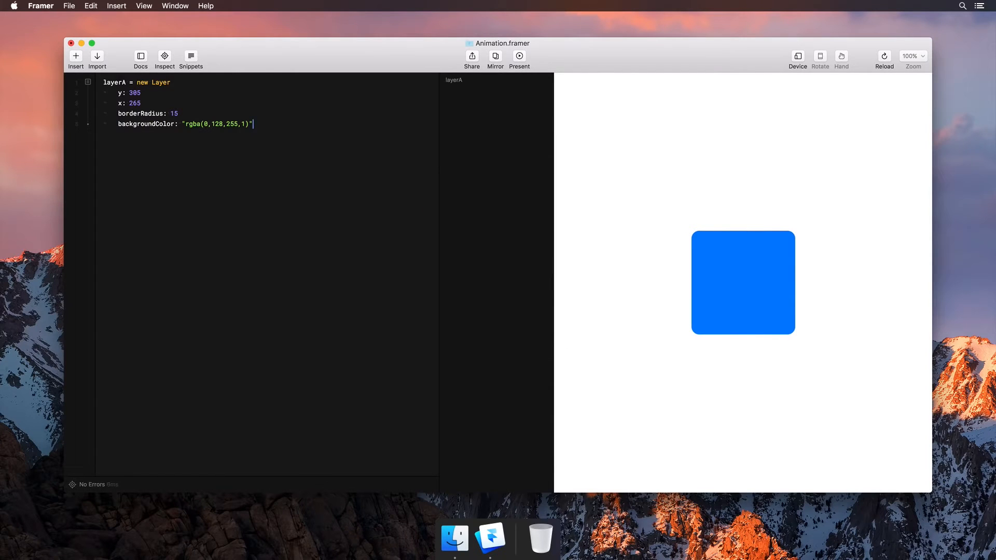
Insert a layerA.animate block with time 1 and curve 'ease'
left_click(75, 56)
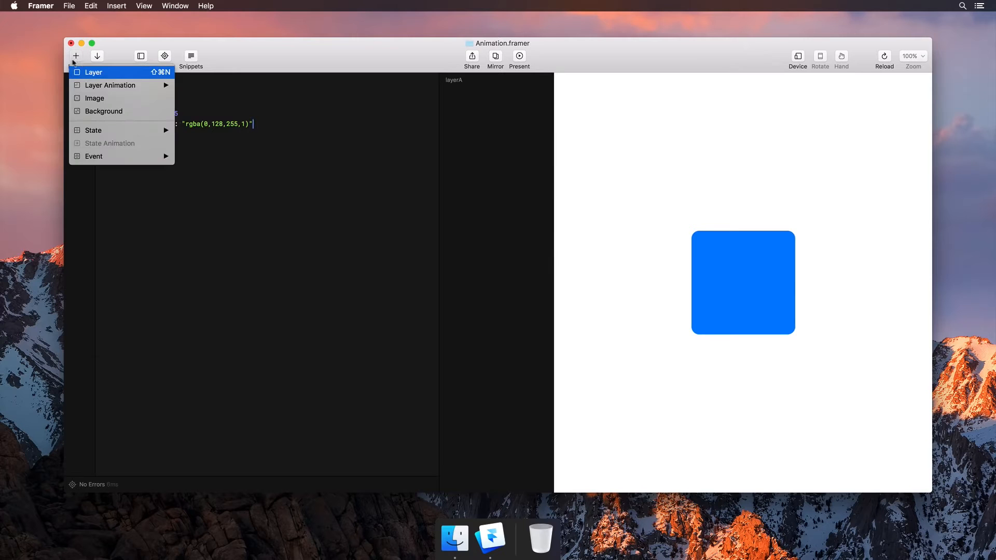
mouse_move(120, 86)
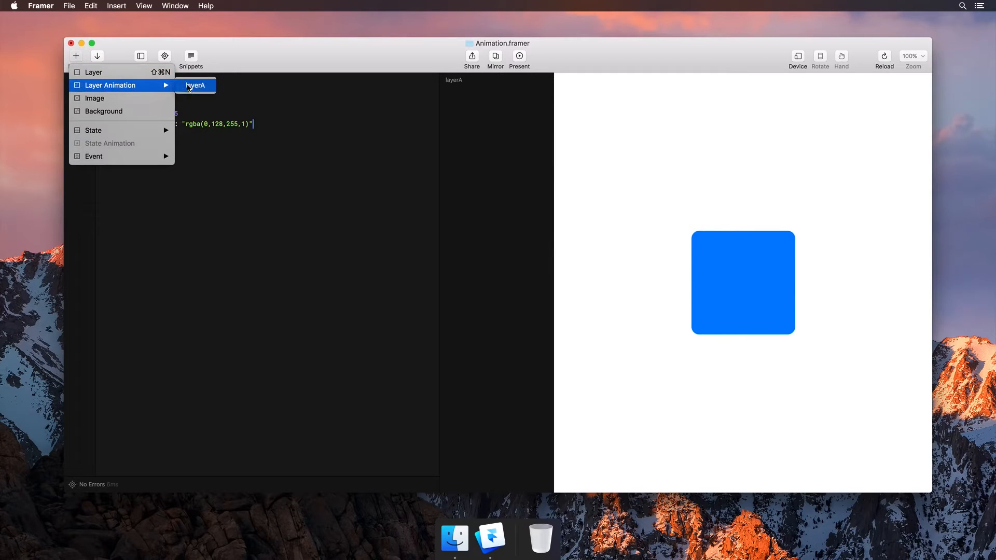
left_click(196, 85)
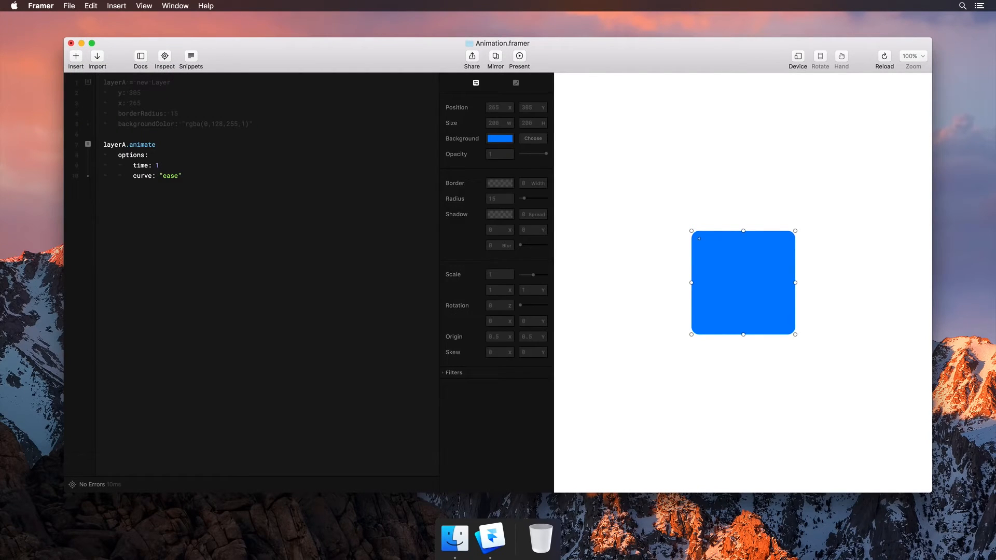
mouse_move(208, 107)
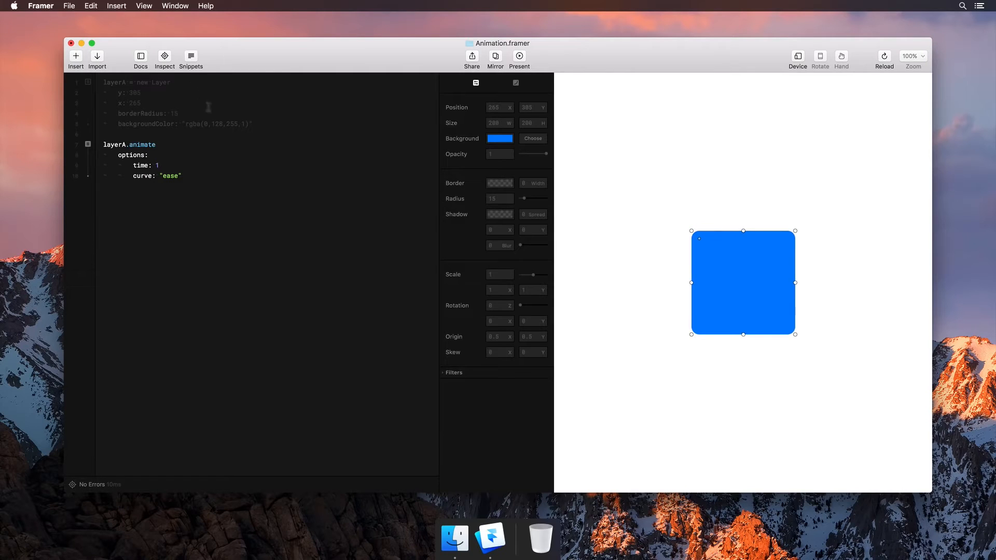
mouse_move(685, 227)
type("rotation: -90")
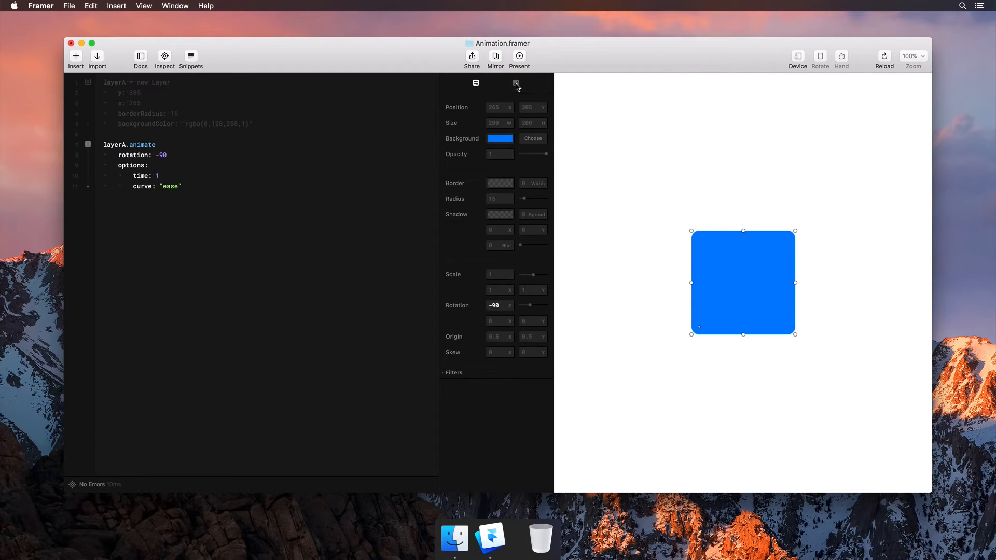
Set the layerA animation curve to Ease In Out with time 0.30
left_click(516, 83)
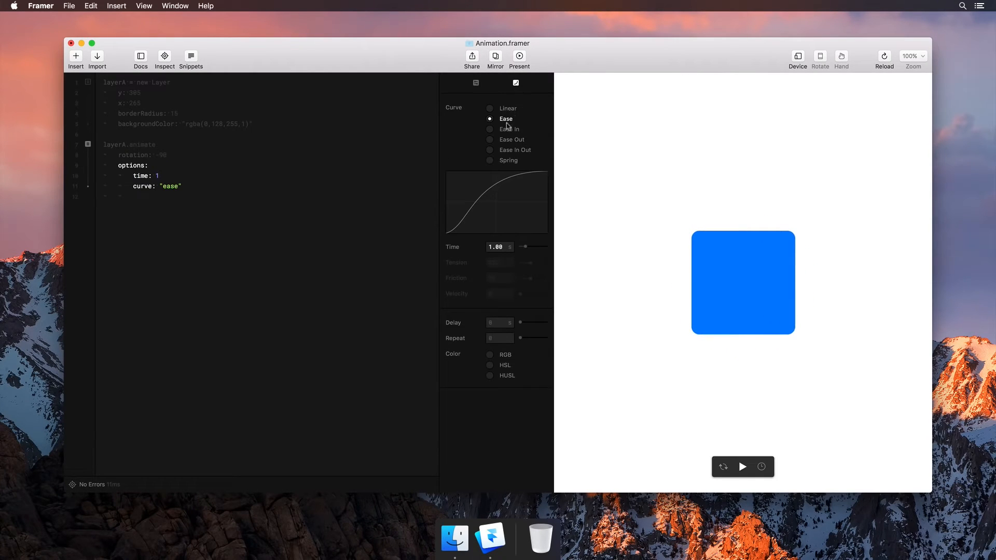
left_click(490, 149)
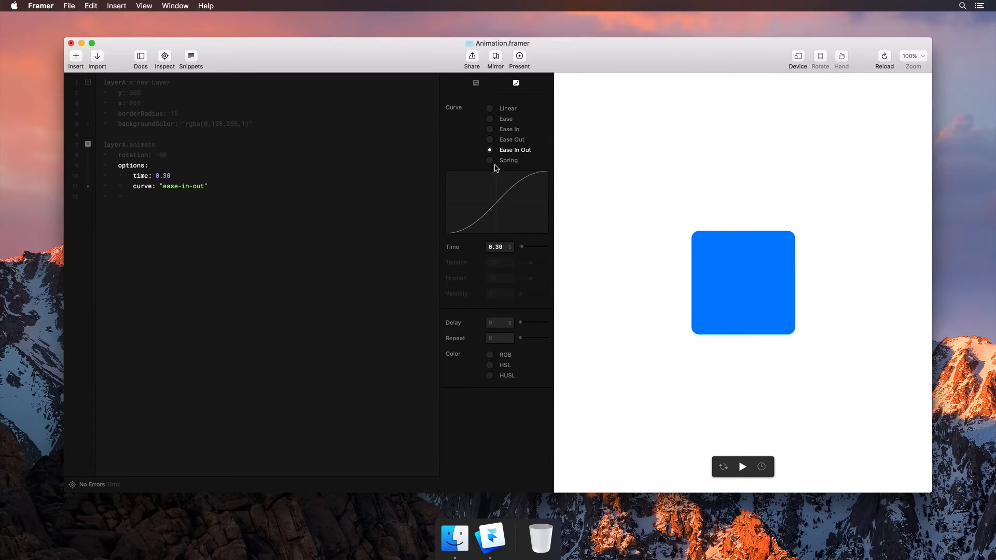
left_click(490, 160)
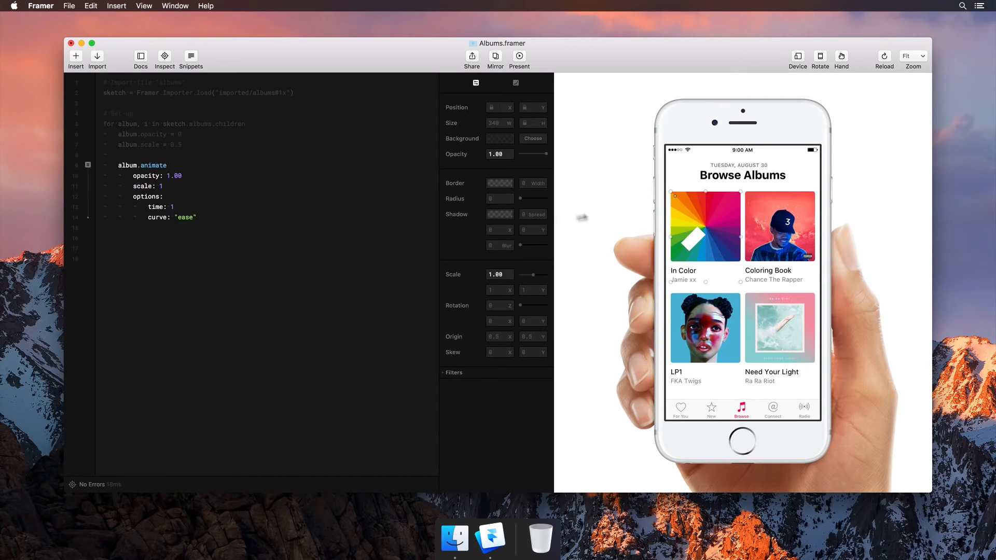
Add delay: 0.15 * i to the album.animate options for a staggered start
left_click(477, 83)
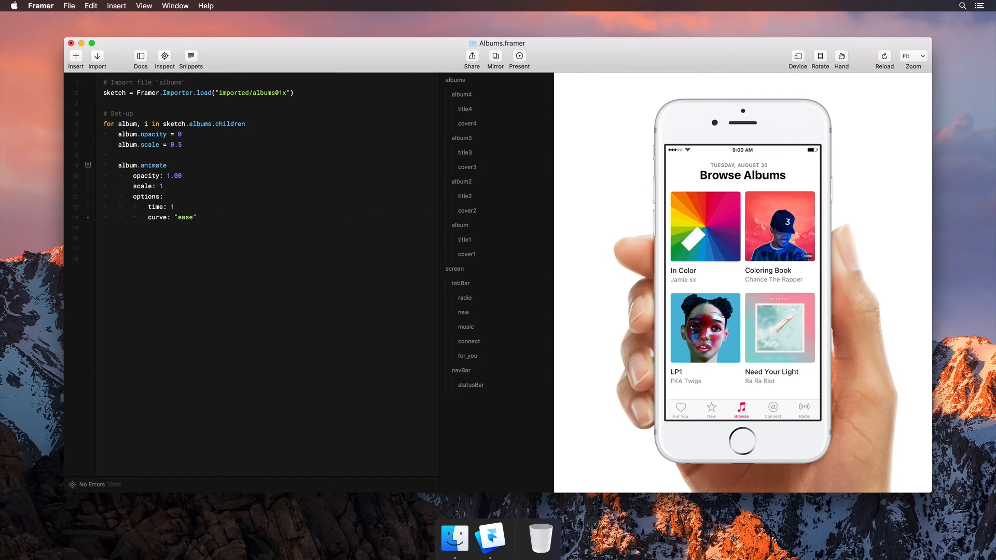
type("delay: 0.15 * i")
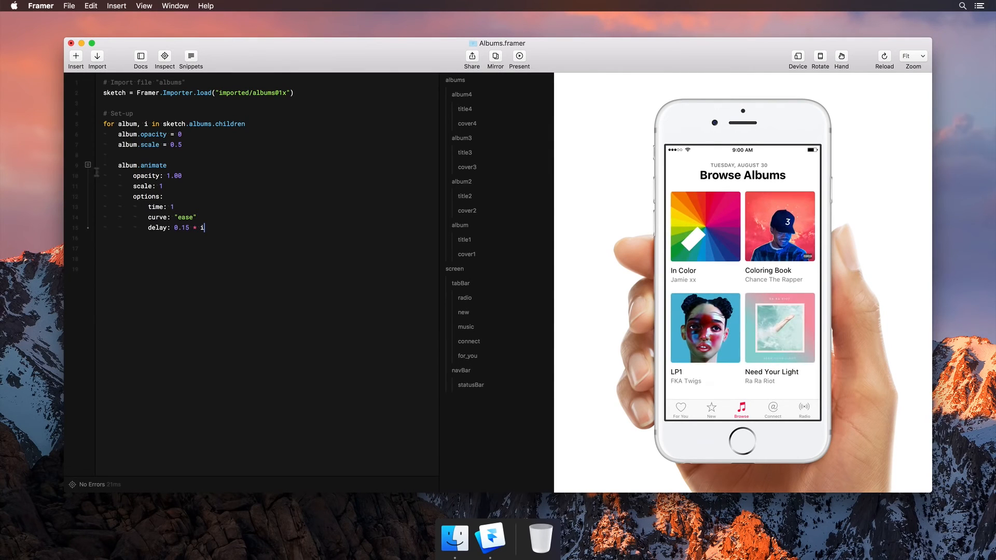
left_click(517, 83)
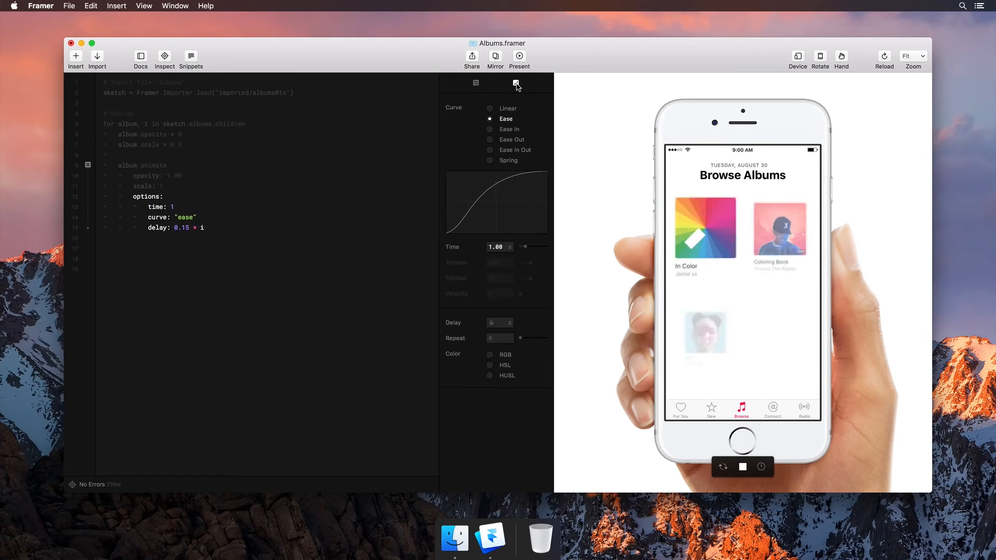
Switch the album animation to a Spring curve, keeping the 0.15 × i delay
left_click(489, 159)
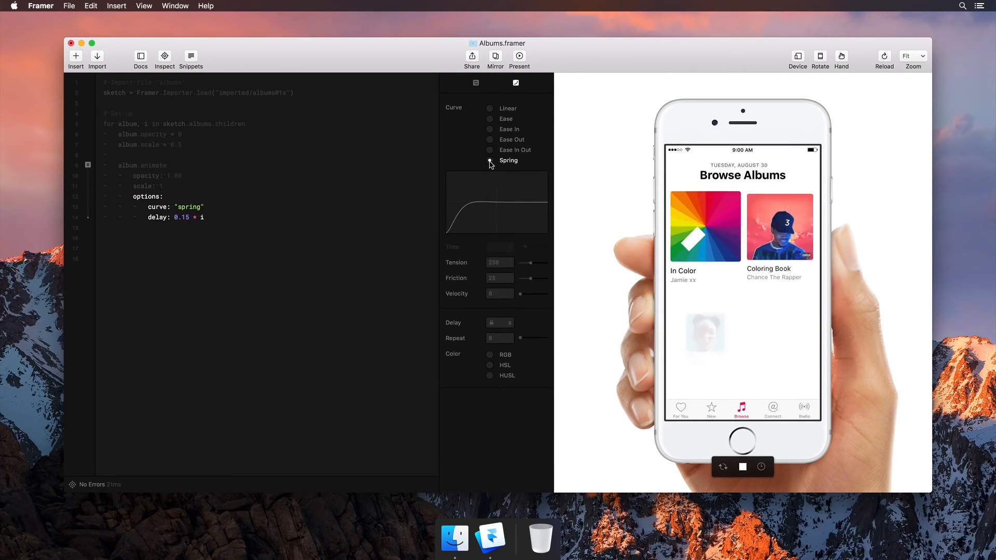
left_click(488, 160)
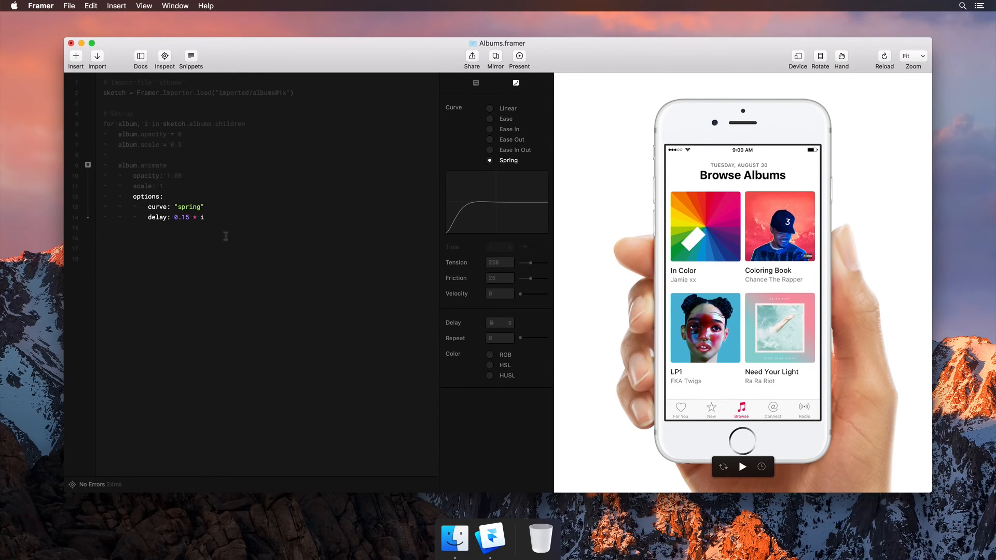
left_click(476, 83)
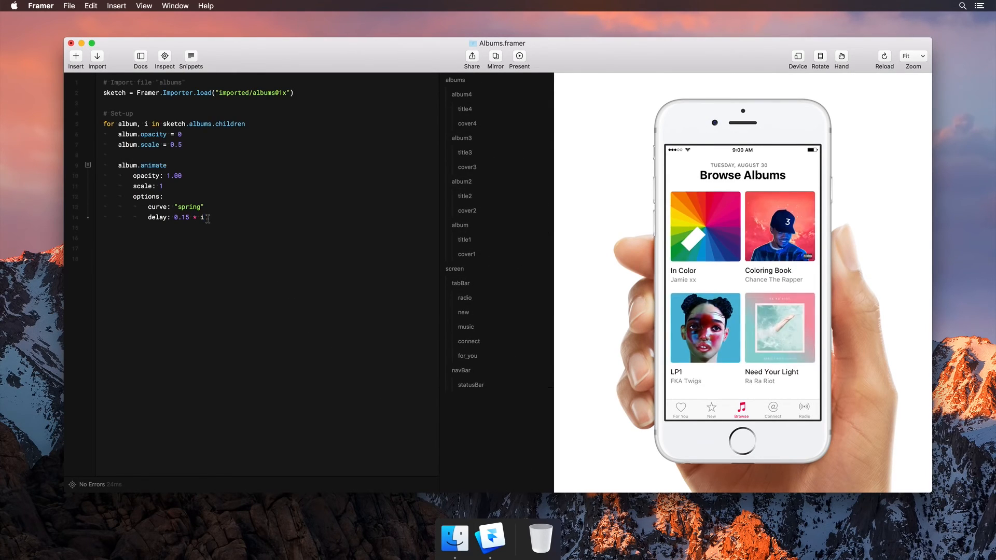